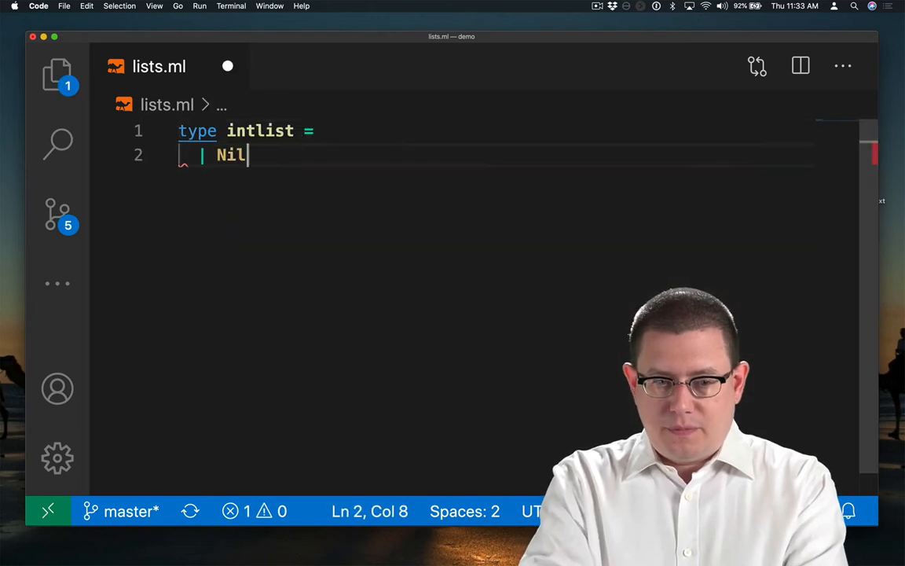
Step: Write 'type intlist = | Nil | Cons of int * intlist' in lists.ml
text(| Cons of int * intlist)
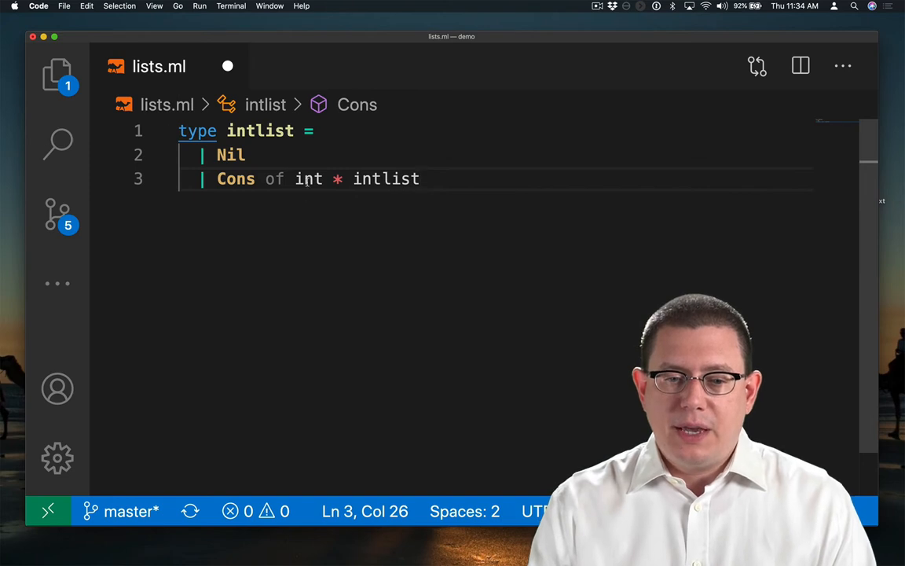
mouse_move(308, 179)
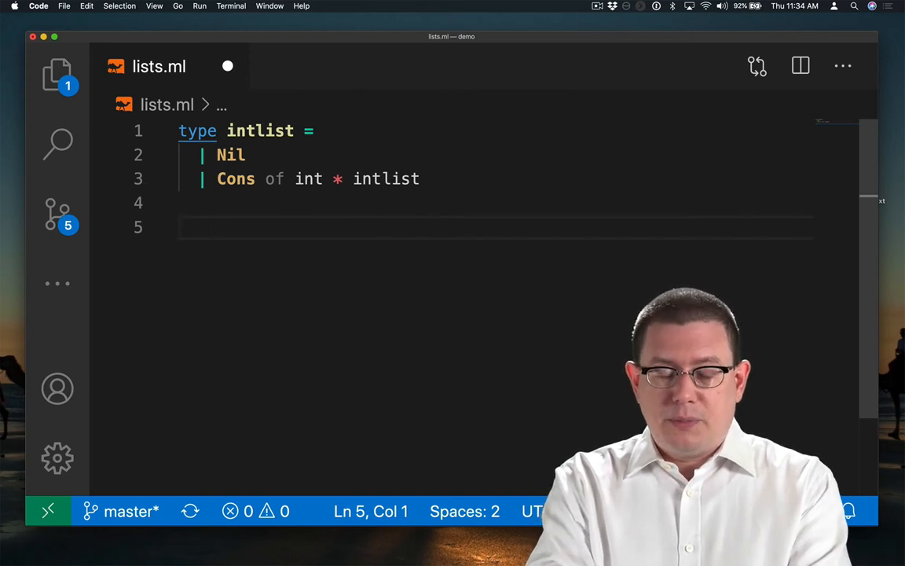
Step: Write 'let rec length = function' matching Nil -> 0 and Cons (_, t) -> 1 + length t
text(let)
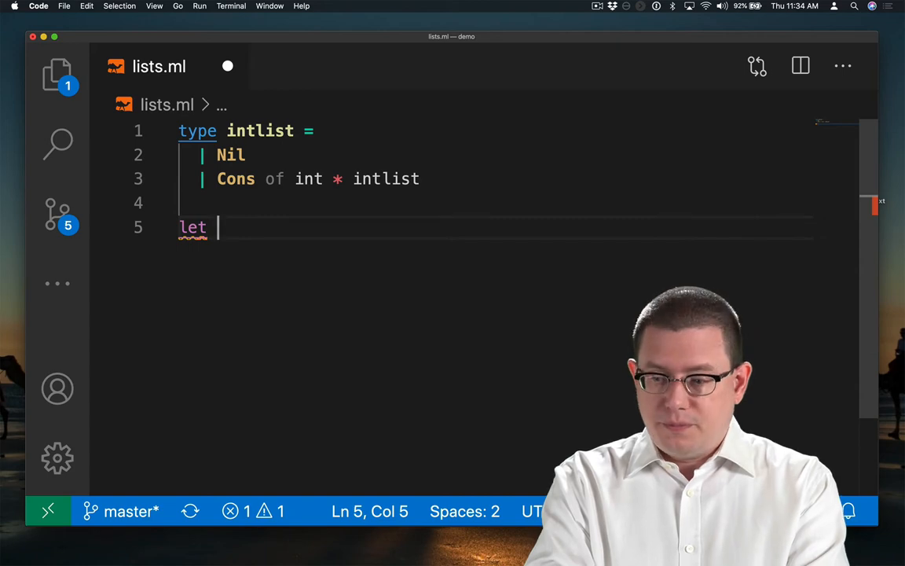
text(rec length = function)
text(| Cons (_, t) -> 1 + length t)
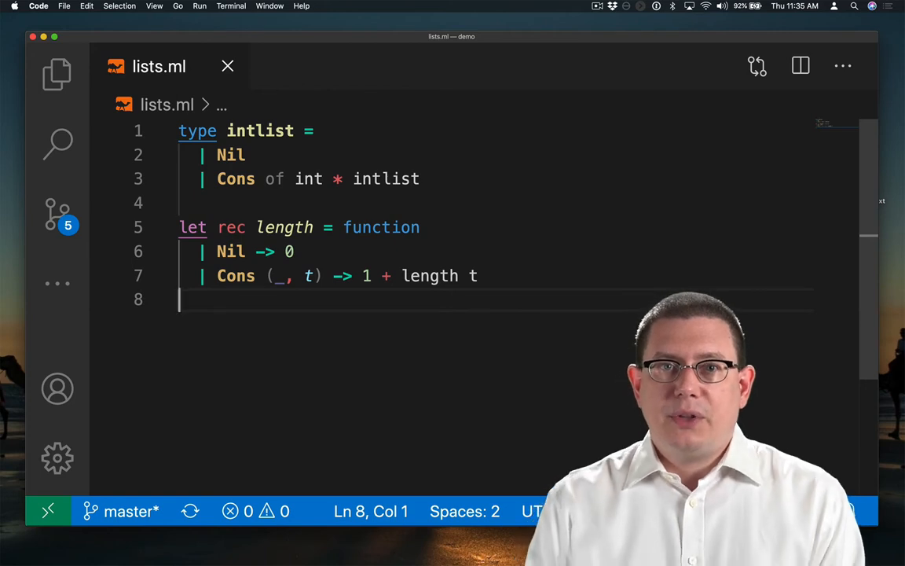
mouse_move(385, 178)
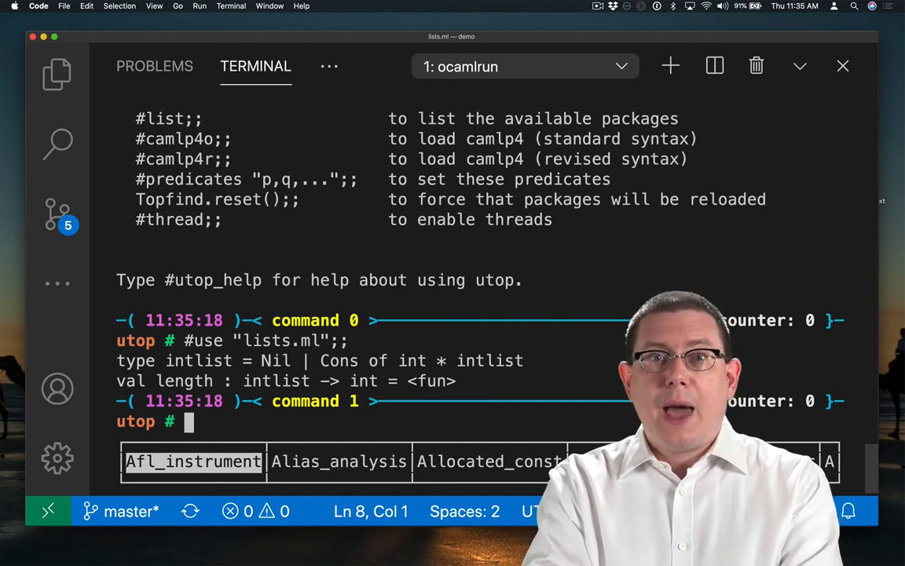
Step: In utop, replace a list-literal attempt with the Cons (1, Cons (2, Nil)) expression
text([])
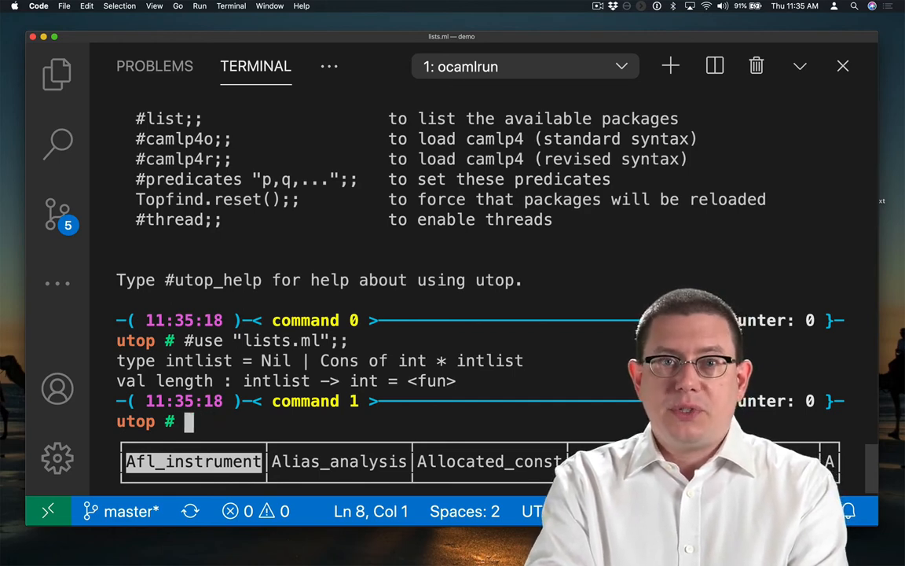
text(::)
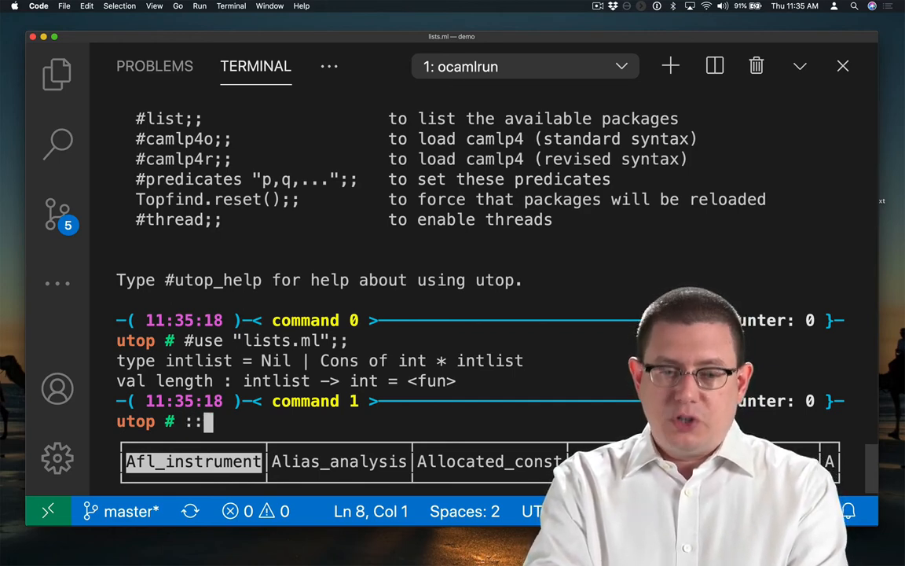
key(Backspace)
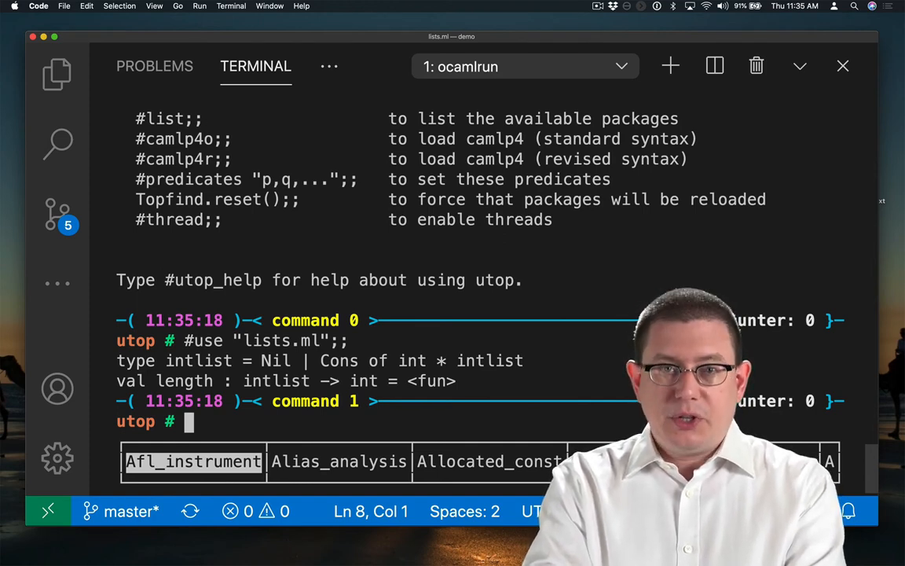
text(Co)
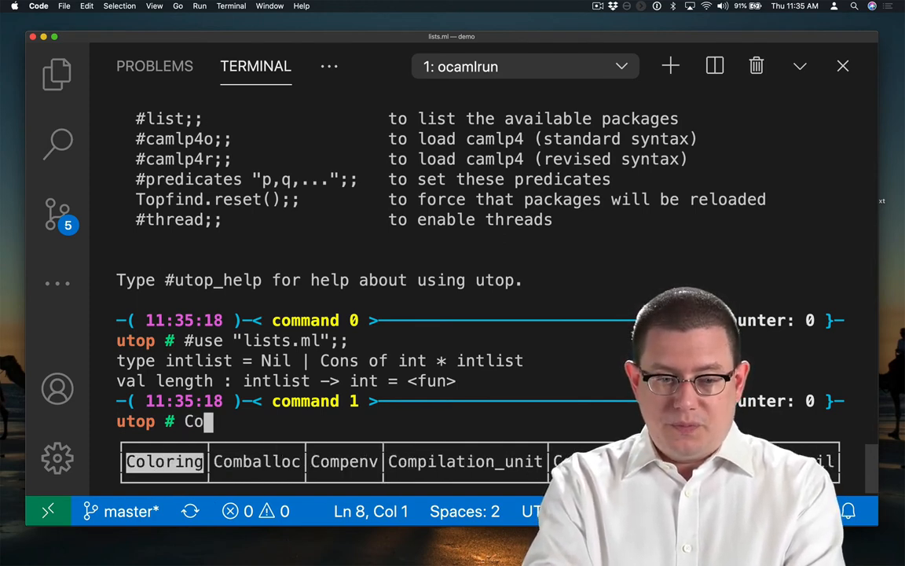
text(ns (1, Cons (2, Nil));;)
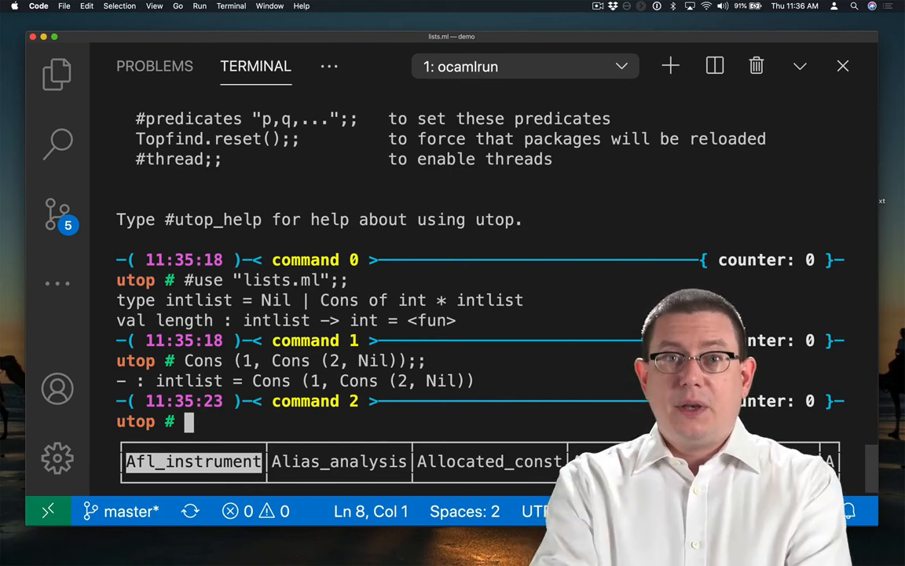
Step: Evaluate length of Cons (1, Cons (2, Nil)) in utop
text(length)
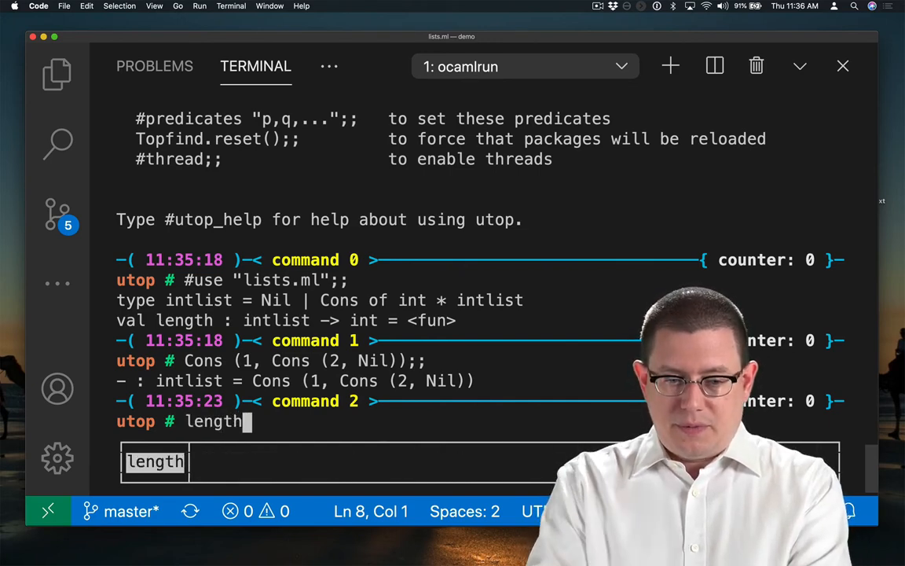
text(Cons (1, Cons (2, Nil));;)
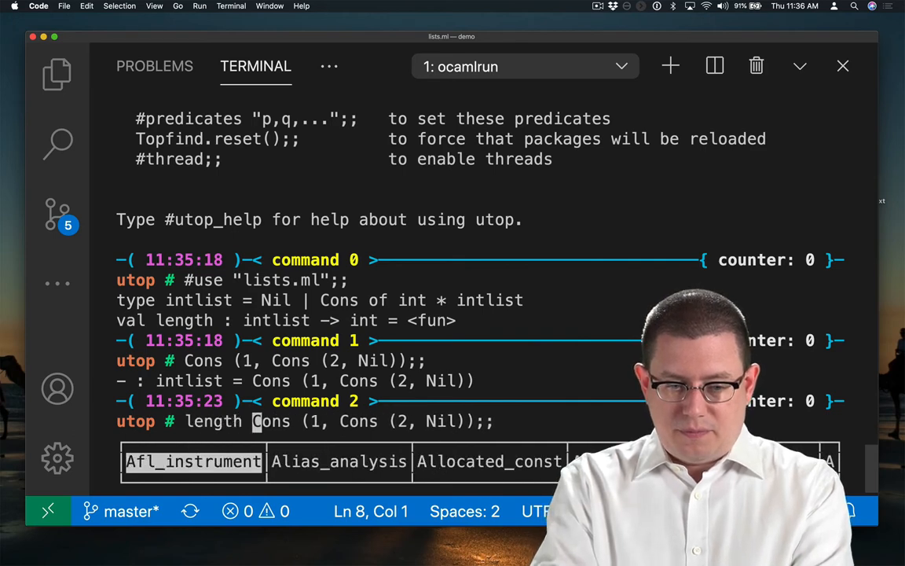
key(Return)
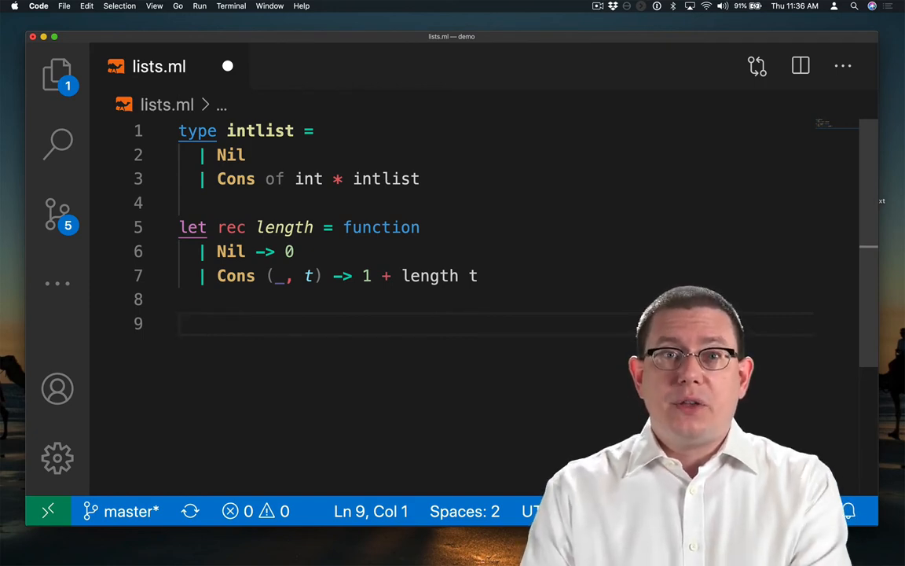
Step: Copy the intlist type and length function into a stringlist version below them
key(cmd+a)
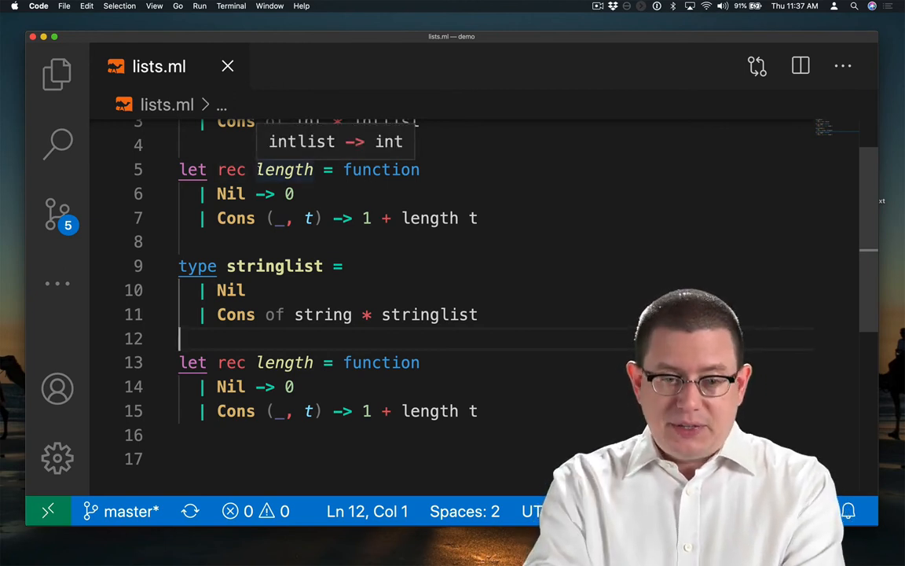
Step: Append _intlist and _stringlist to the length names, accepting the length_stringlist completion
text(_intlist)
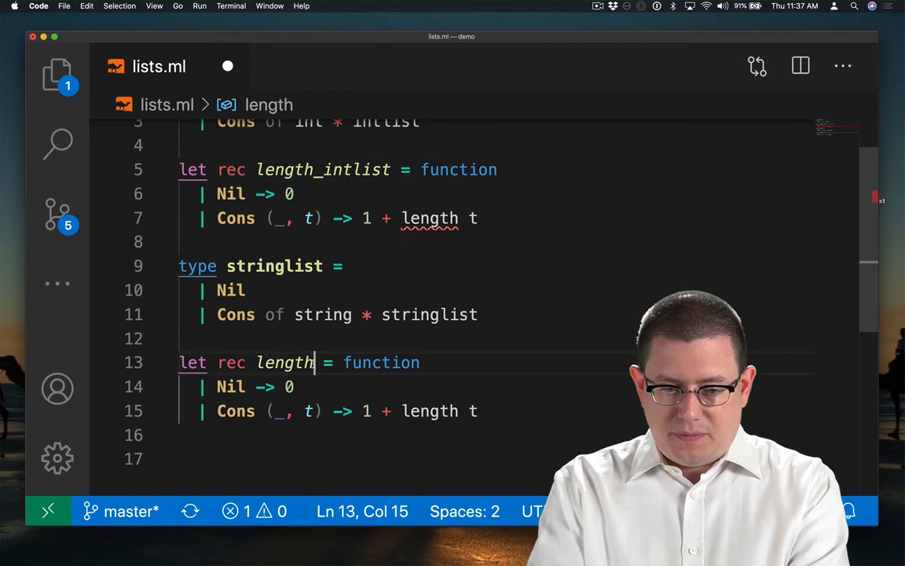
text(_stringlist)
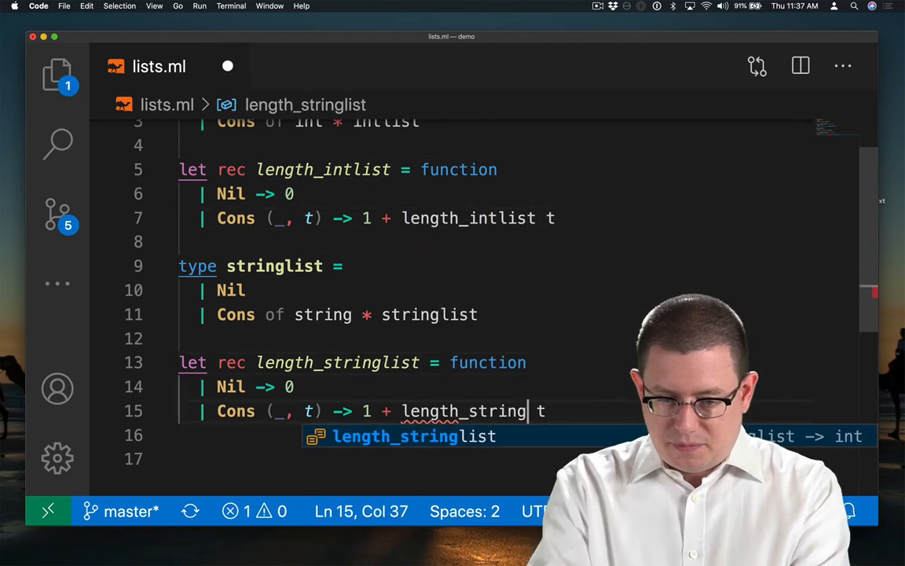
key(Tab)
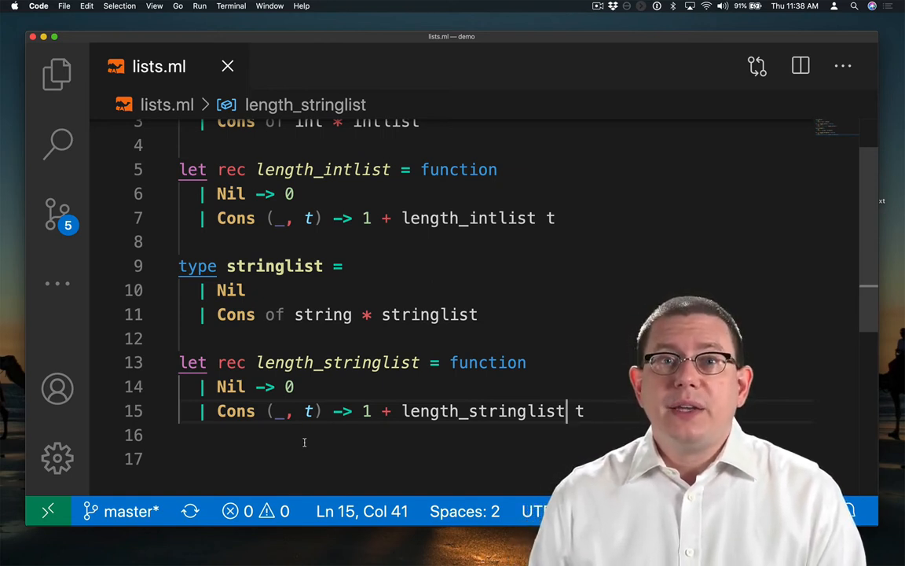
text(type 'a mylist)
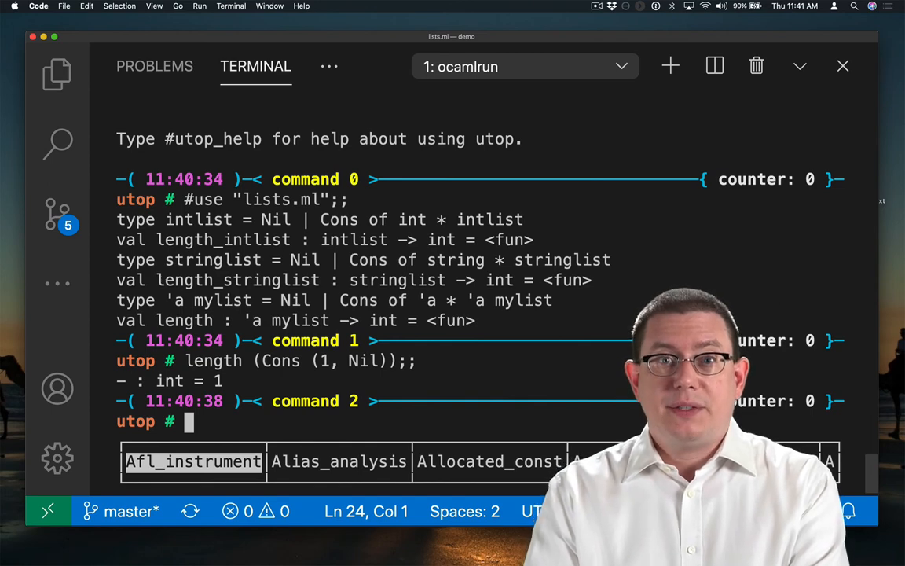
Step: Enter length (Cons (true, Nil));; at the utop prompt
text(length (Cons (true, Nil));;)
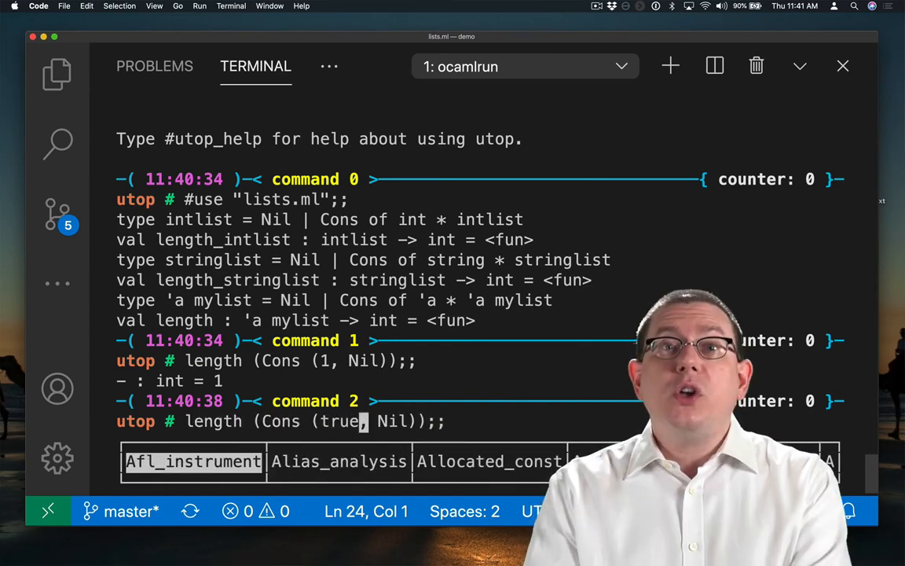